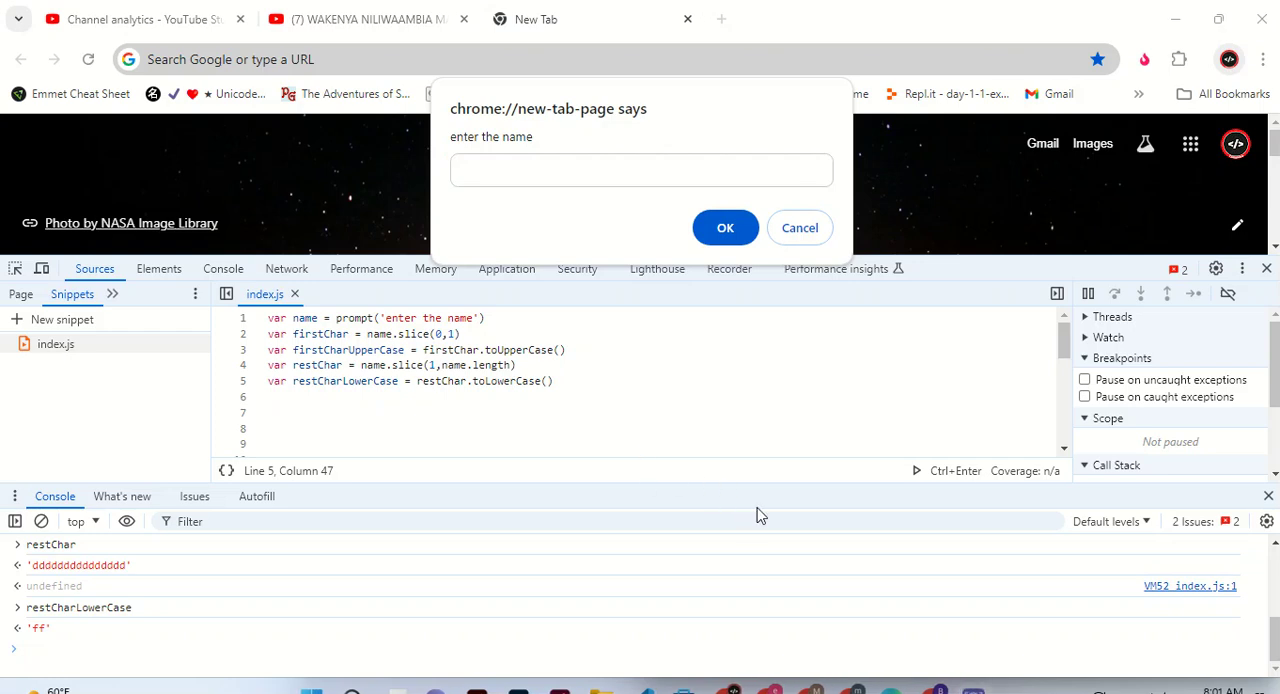
{"action": "mouse_move", "coordinate": [560, 676]}
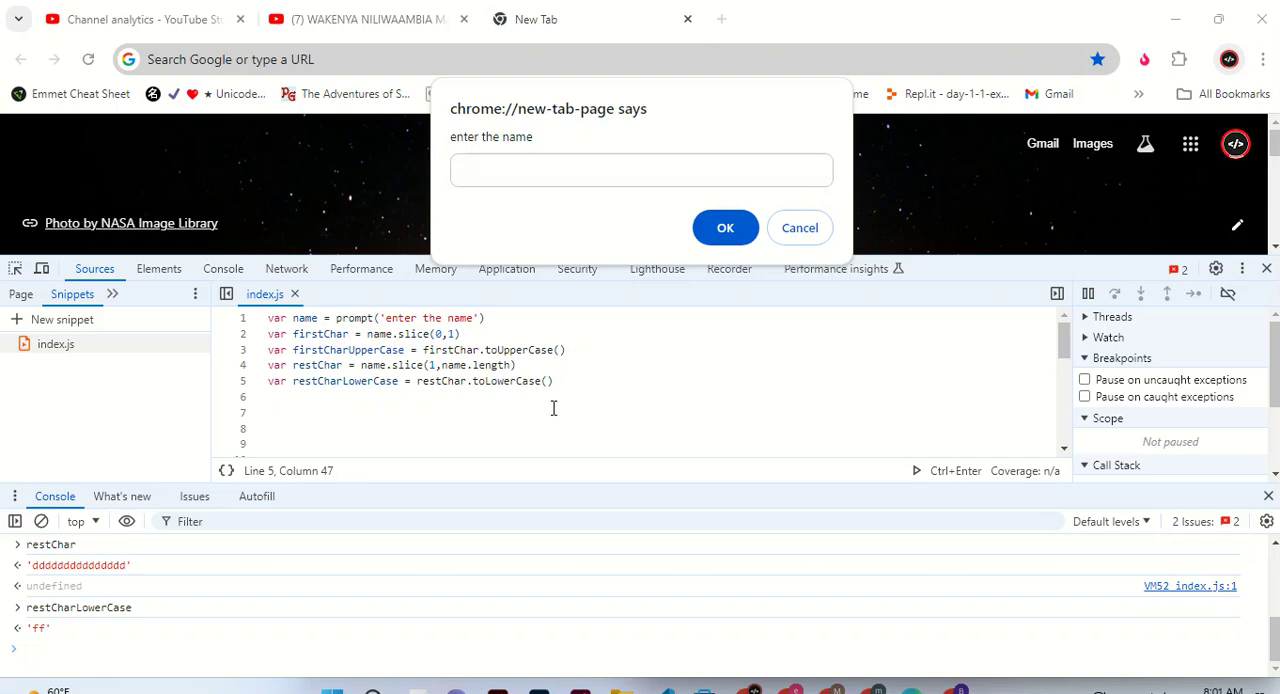
Enter a name starting with capital A then G in the prompt, fixing a mistyped q
{"action": "left_click", "coordinate": [640, 170]}
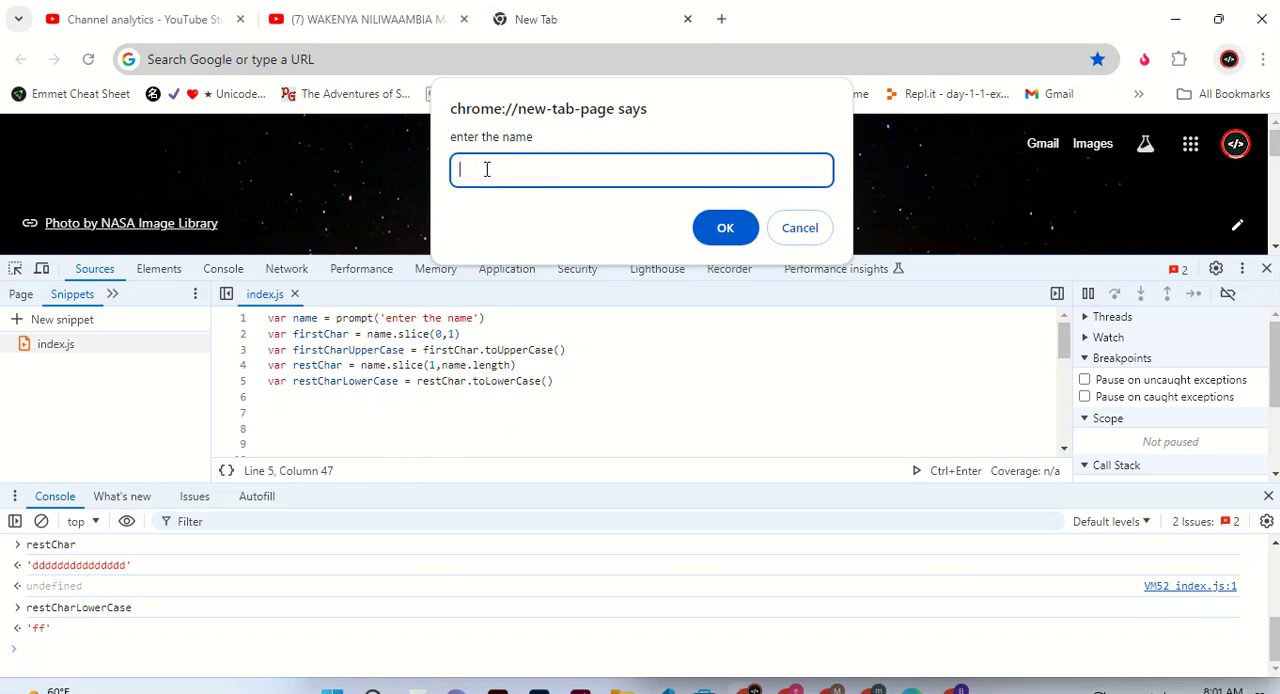
{"action": "type", "text": "q"}
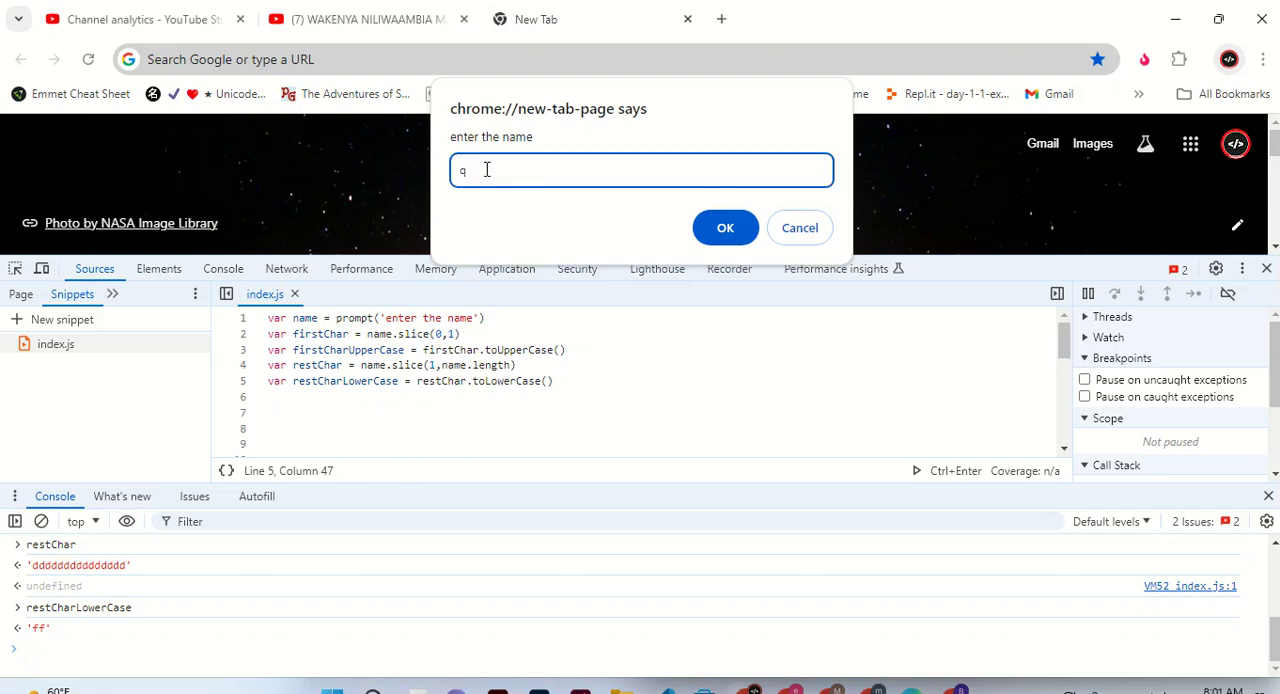
{"action": "key", "text": "Backspace"}
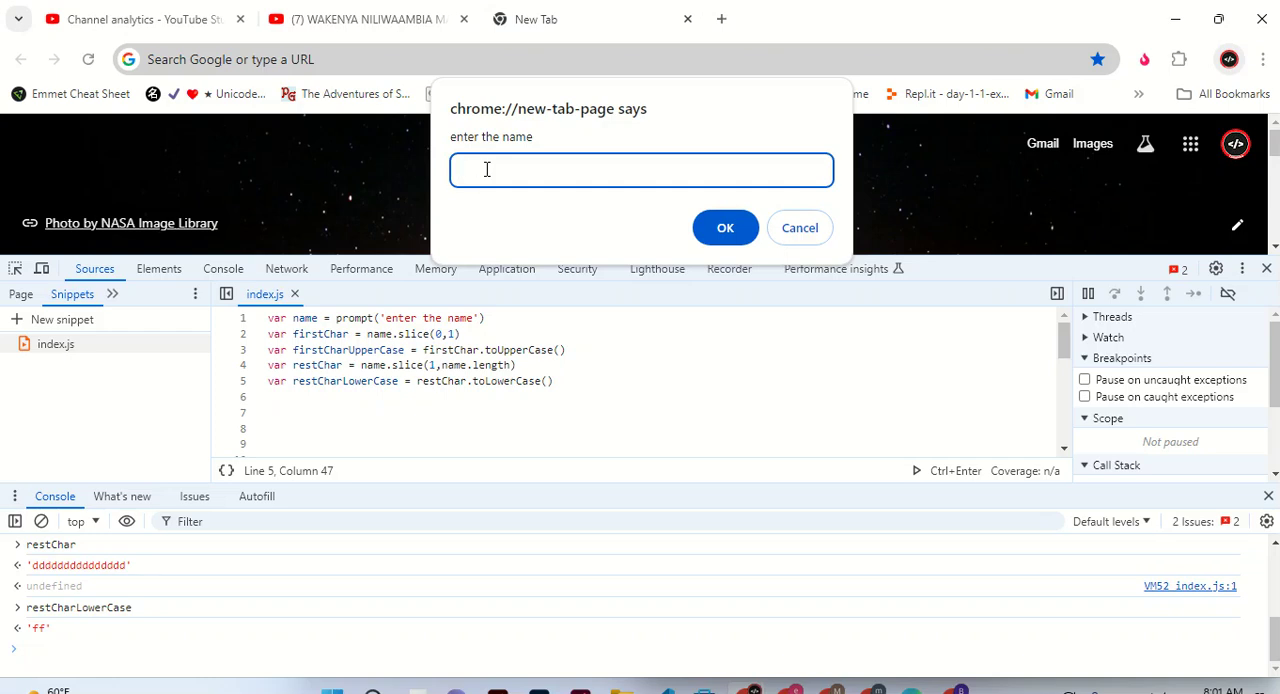
{"action": "type", "text": "A"}
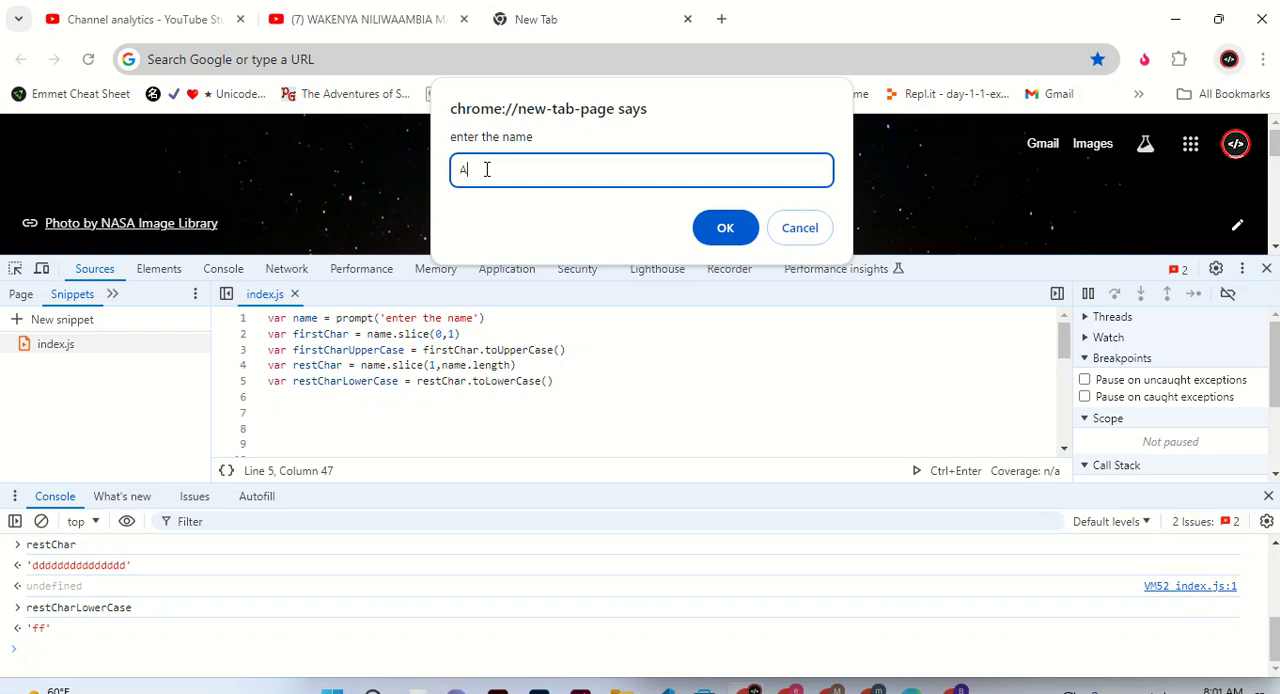
{"action": "type", "text": "Geeeeeeeeeeeeee"}
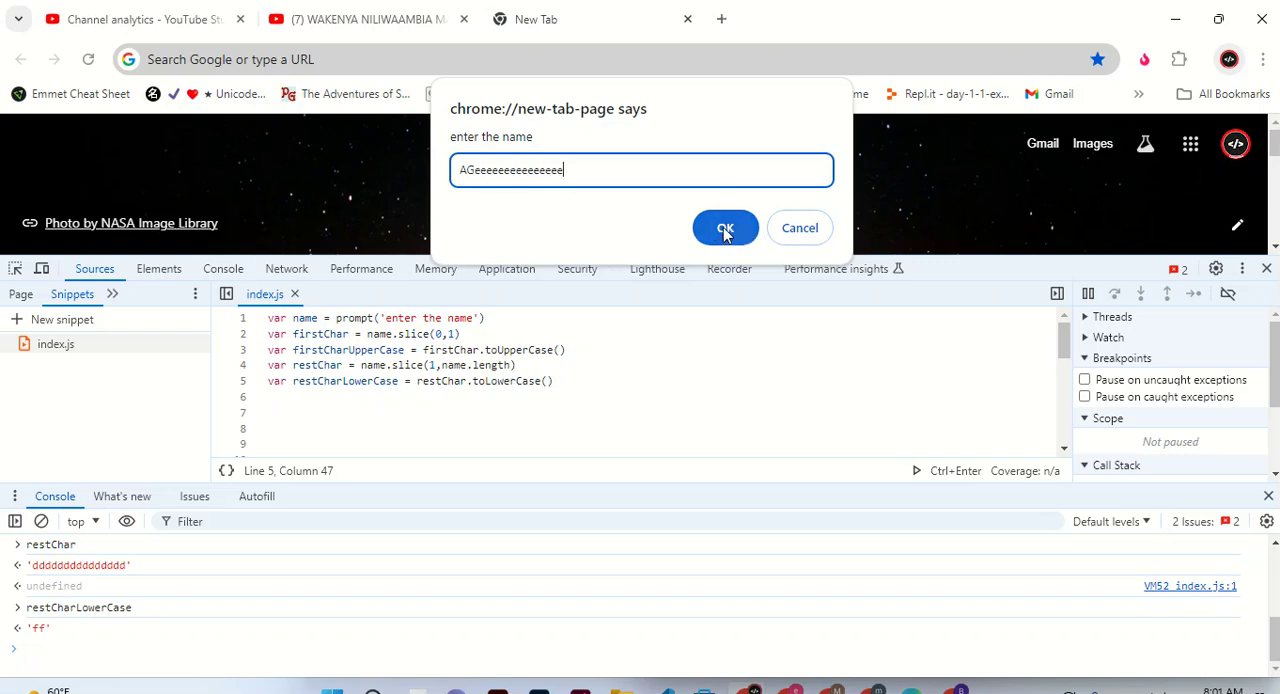
{"action": "mouse_move", "coordinate": [724, 228]}
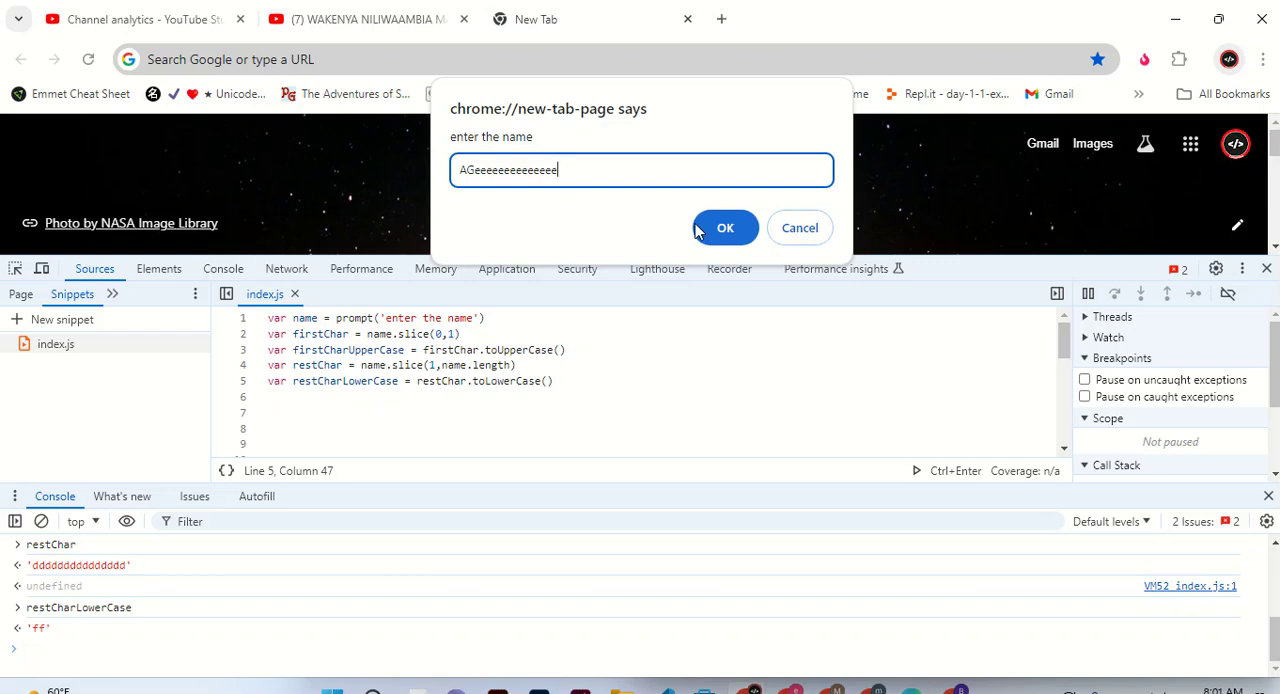
Retype the name's tail as GGGGGGGGGGGGG after the capital A
{"action": "key", "text": "BackSpace"}
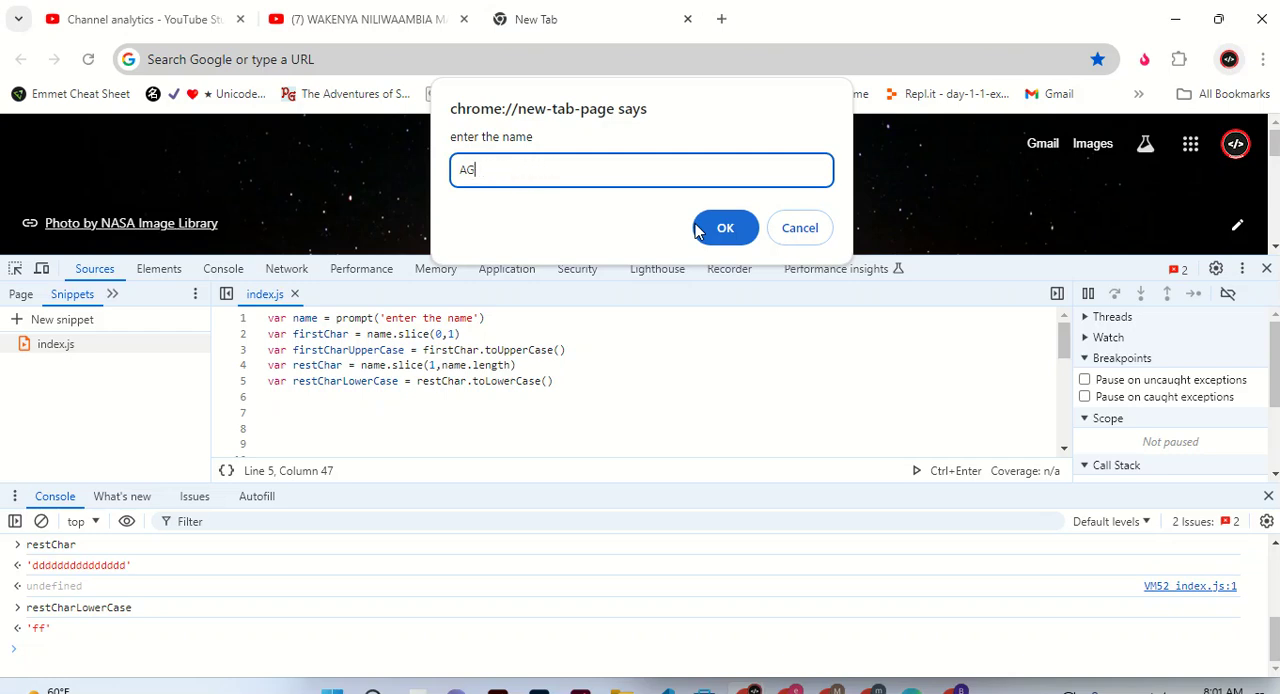
{"action": "type", "text": "GGGGGGGGGGGGG"}
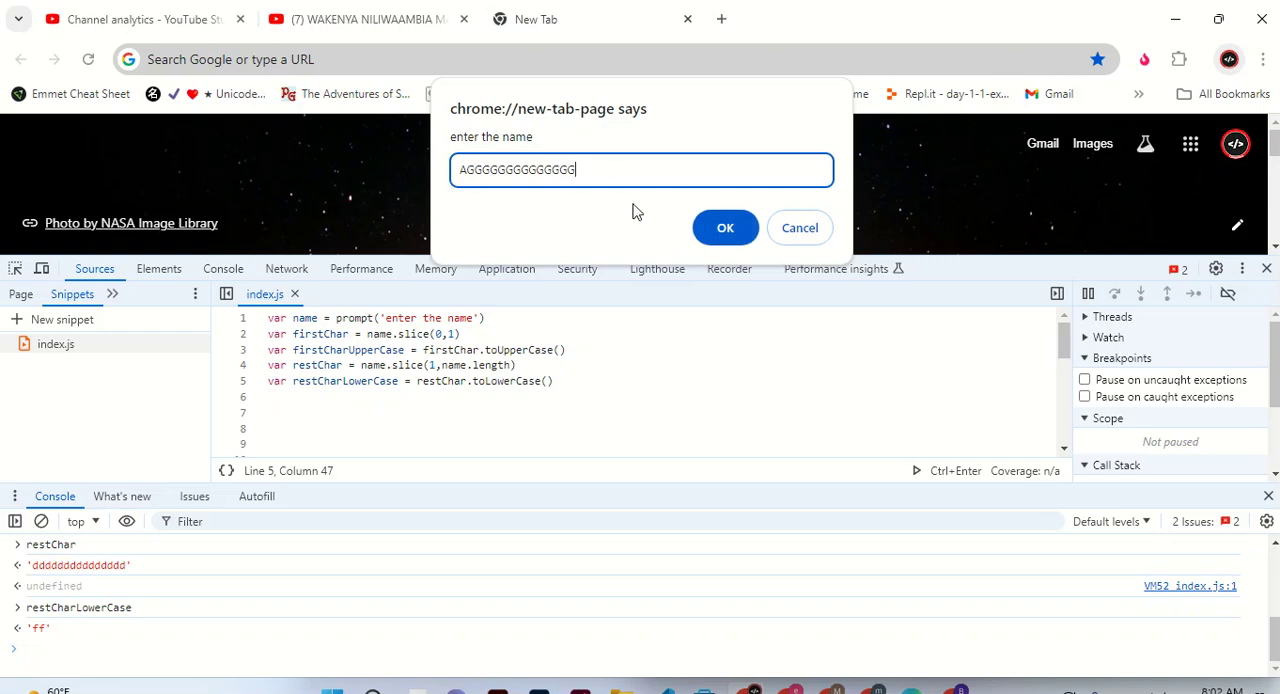
{"action": "mouse_move", "coordinate": [404, 168]}
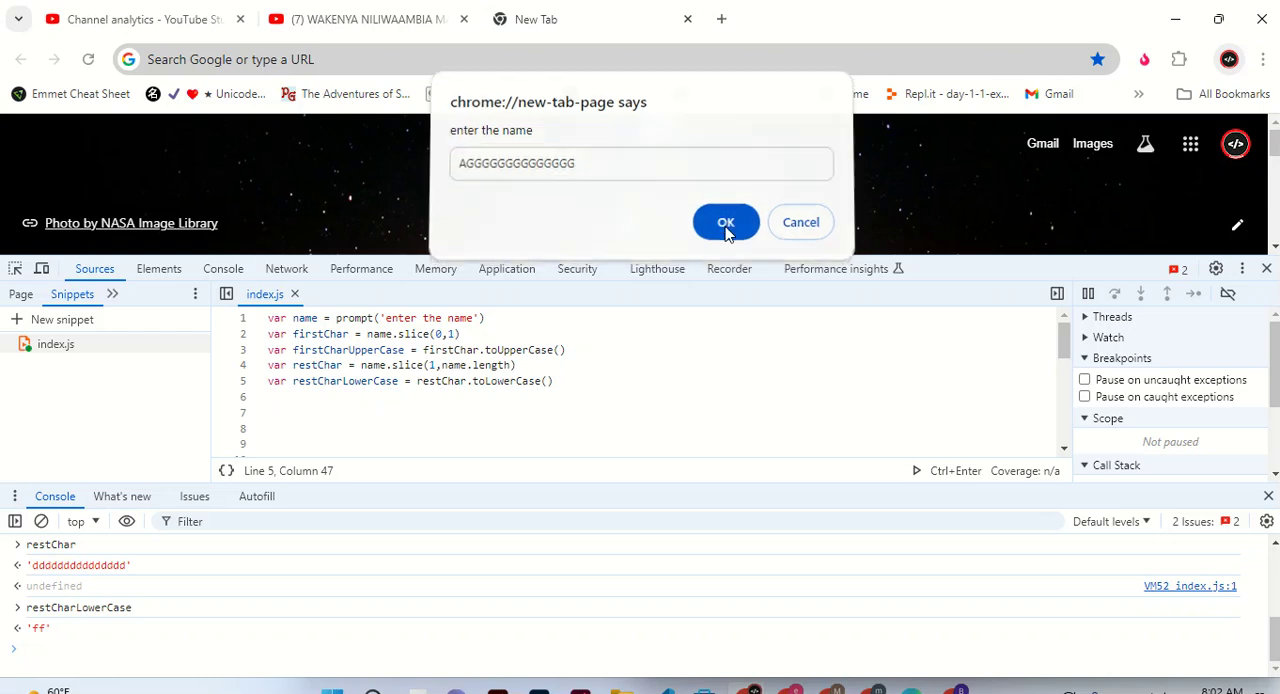
Submit the name with OK and clear the old console output
{"action": "left_click", "coordinate": [724, 220]}
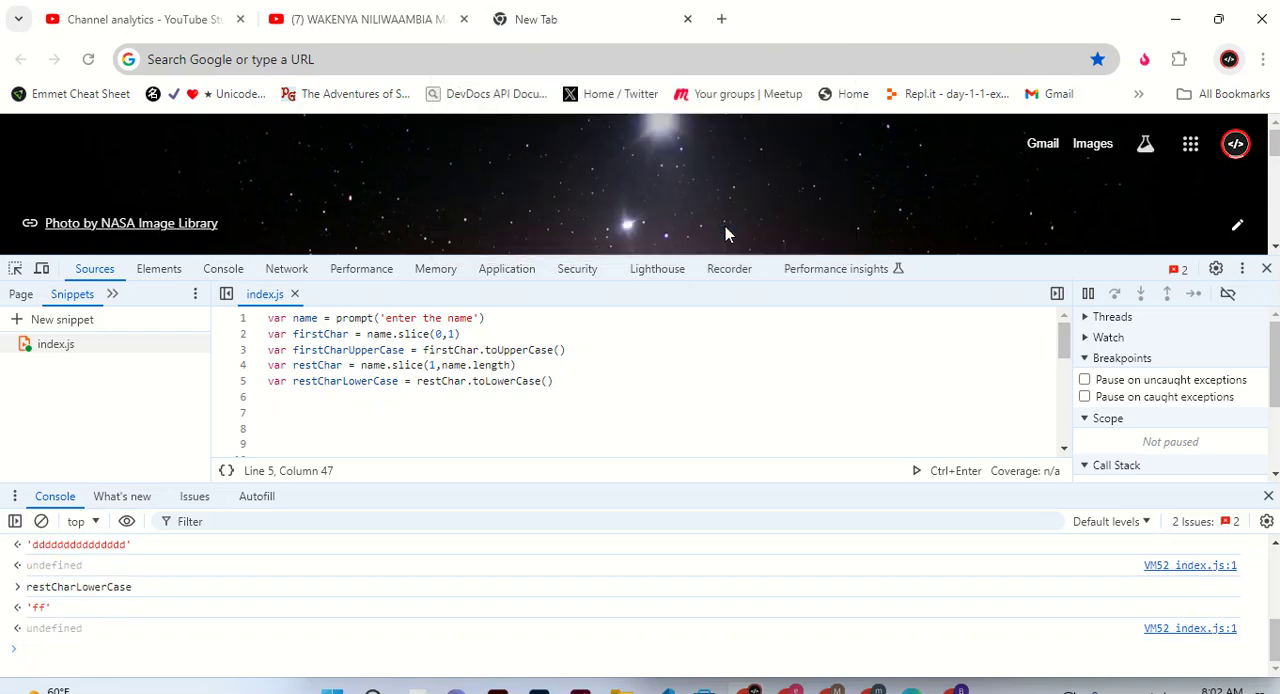
{"action": "mouse_move", "coordinate": [64, 528]}
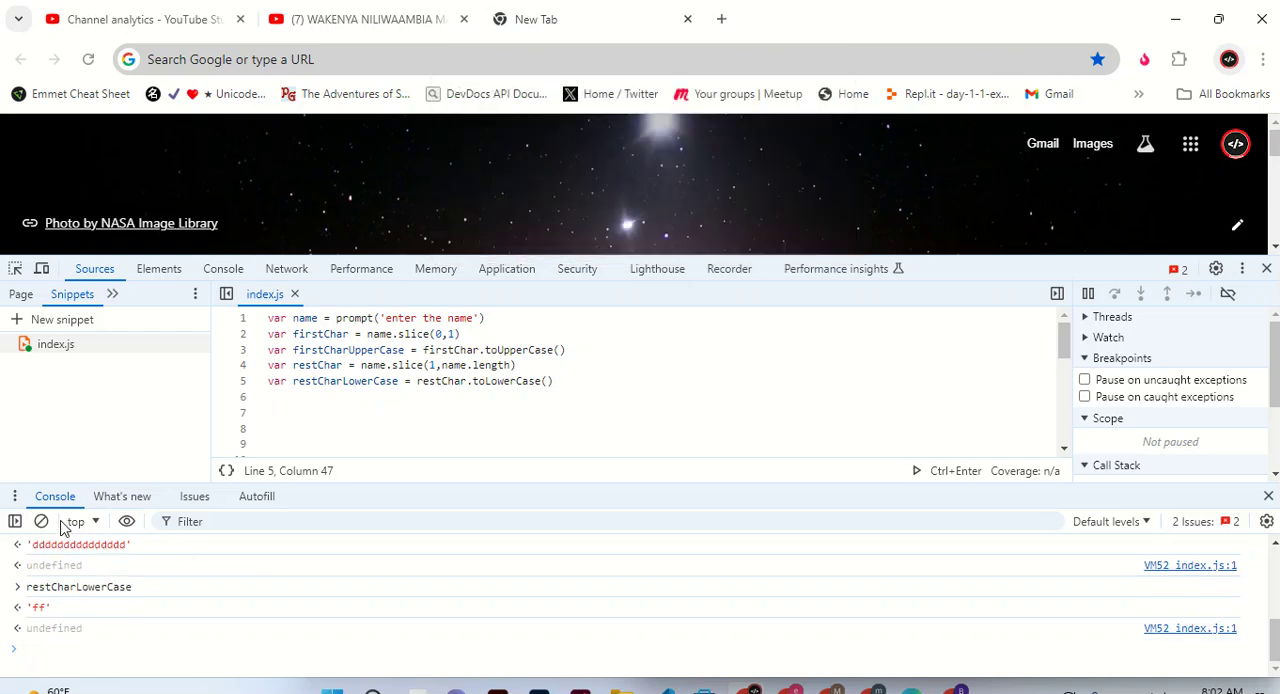
{"action": "left_click", "coordinate": [40, 520]}
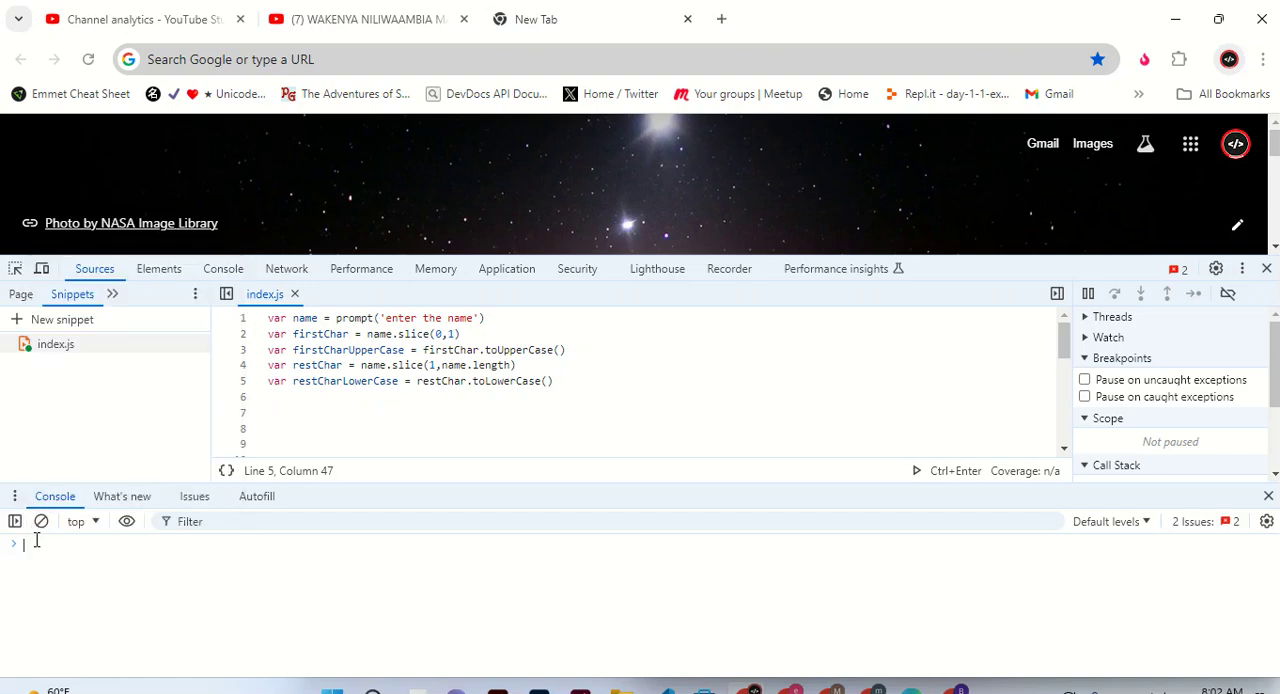
Evaluate restCharLowerCase in the console, completing it from 'res'
{"action": "type", "text": "res"}
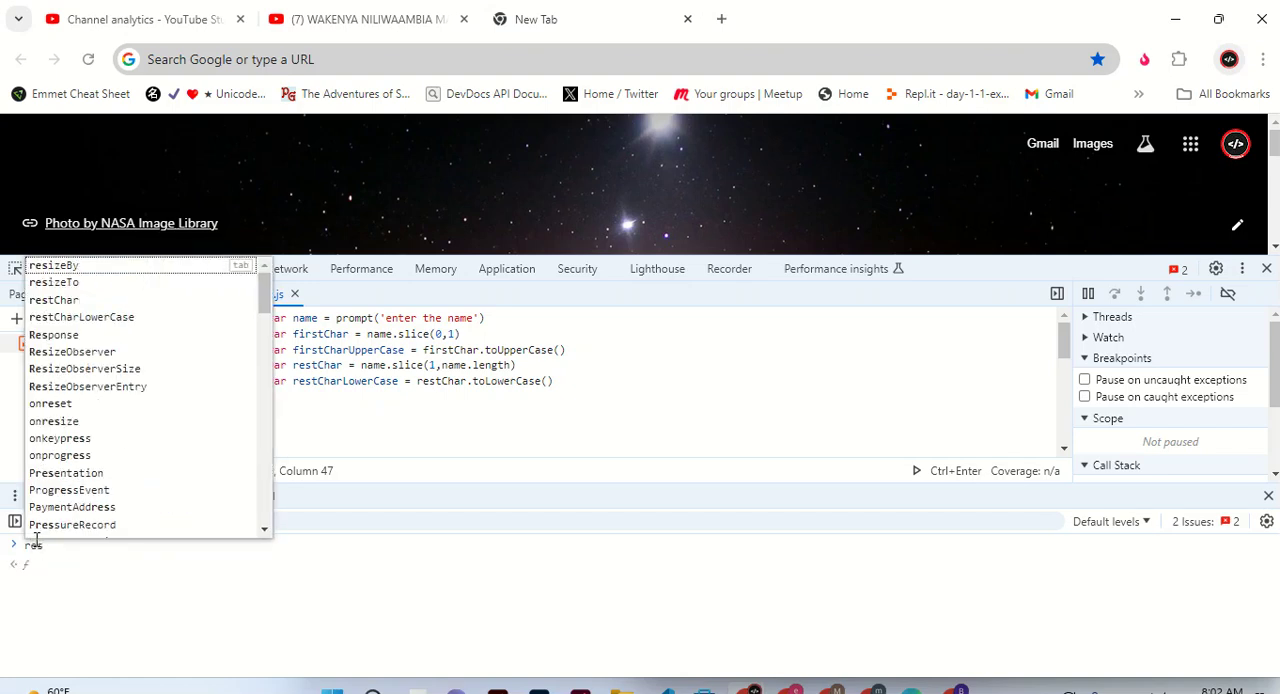
{"action": "mouse_move", "coordinate": [66, 472]}
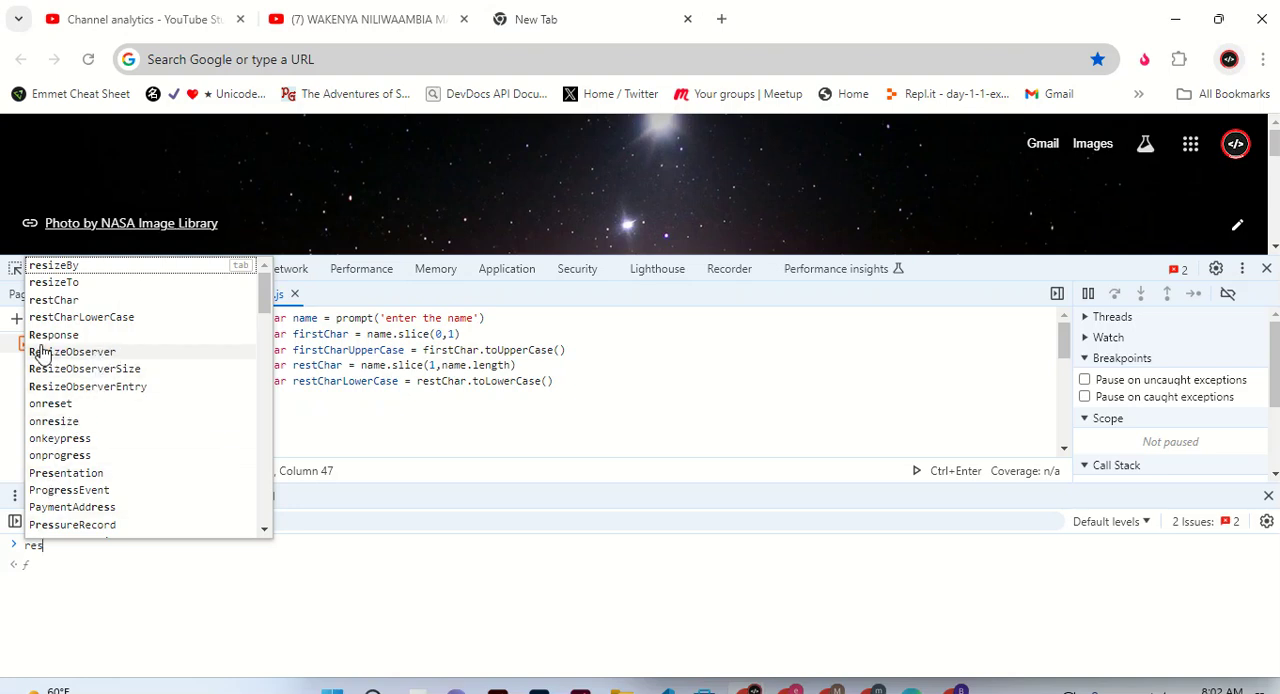
{"action": "mouse_move", "coordinate": [176, 404]}
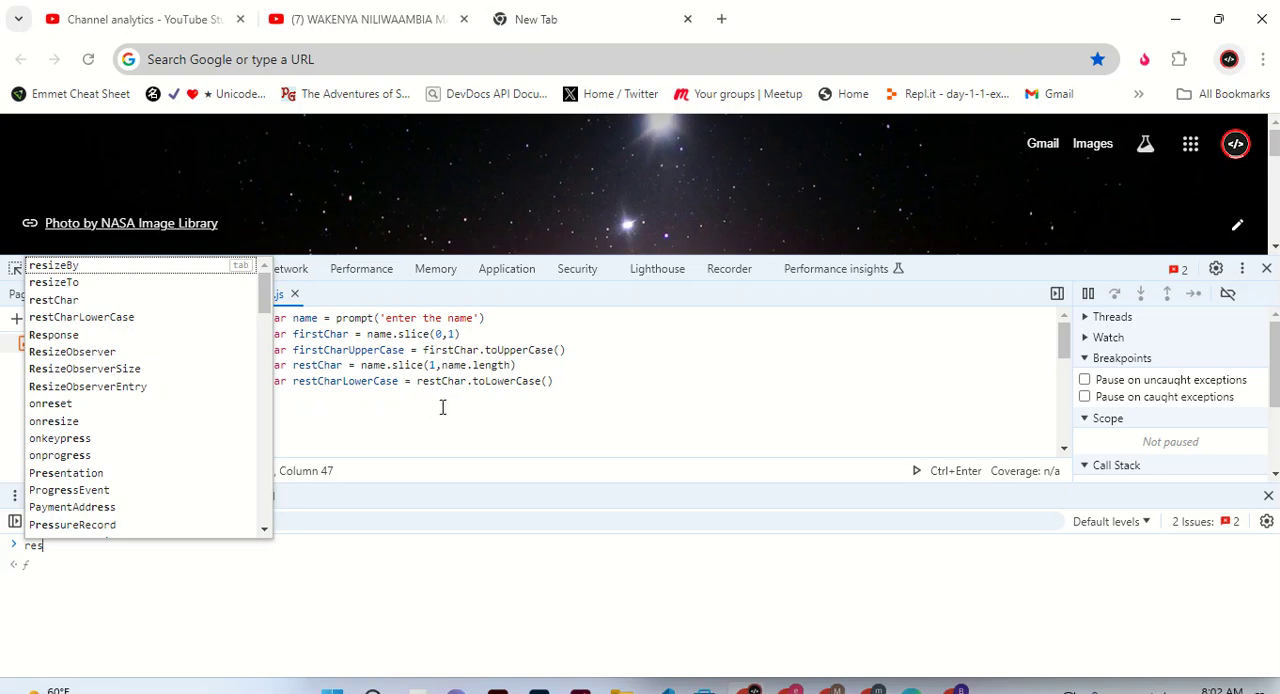
{"action": "mouse_move", "coordinate": [112, 340]}
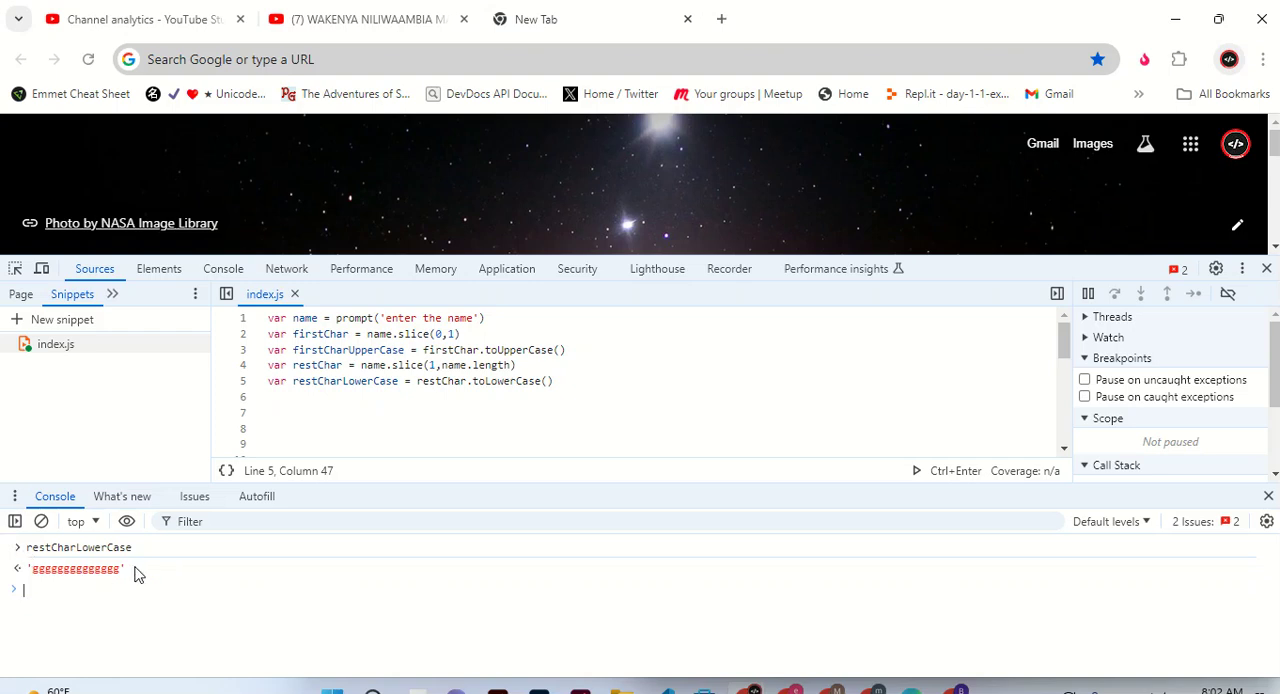
{"action": "mouse_move", "coordinate": [64, 580]}
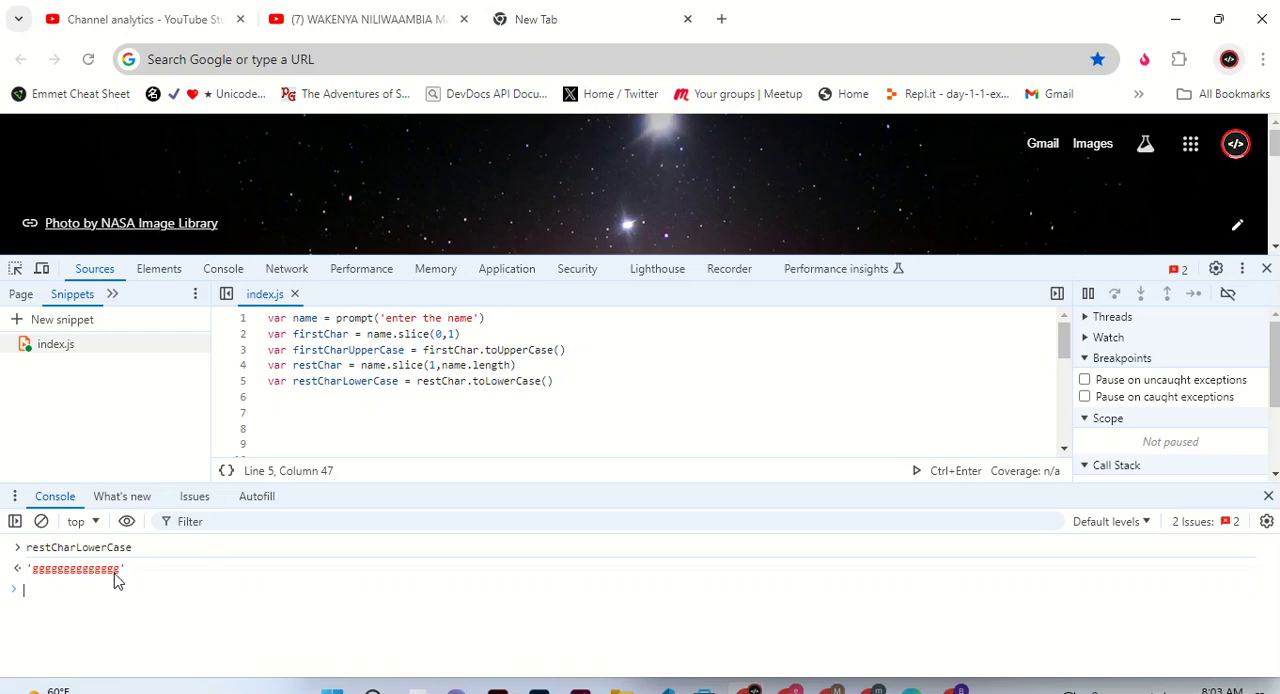
{"action": "mouse_move", "coordinate": [16, 578]}
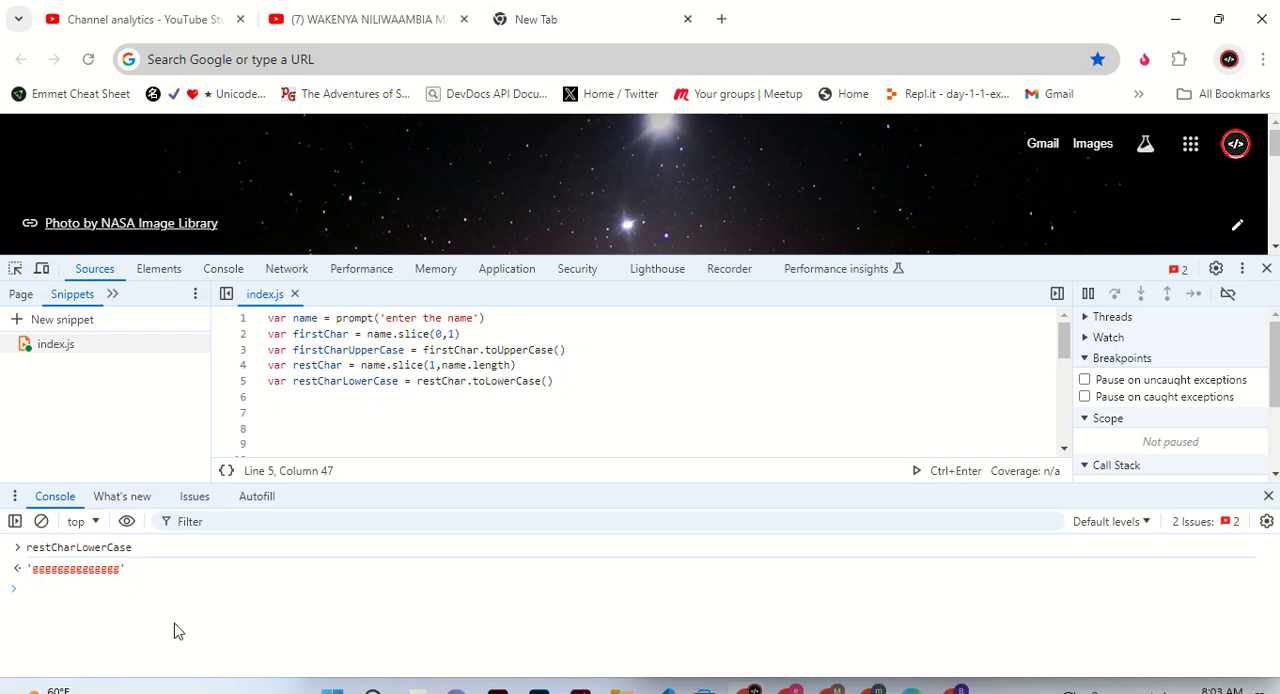
{"action": "mouse_move", "coordinate": [544, 466]}
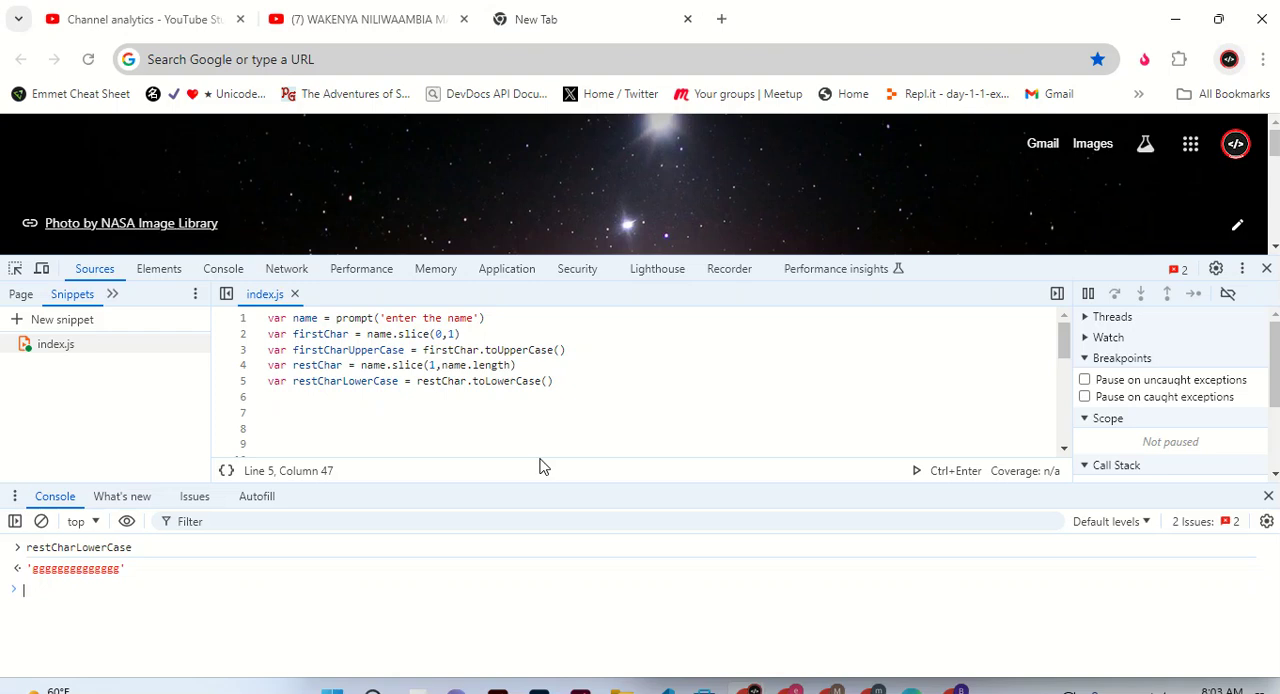
{"action": "mouse_move", "coordinate": [406, 544]}
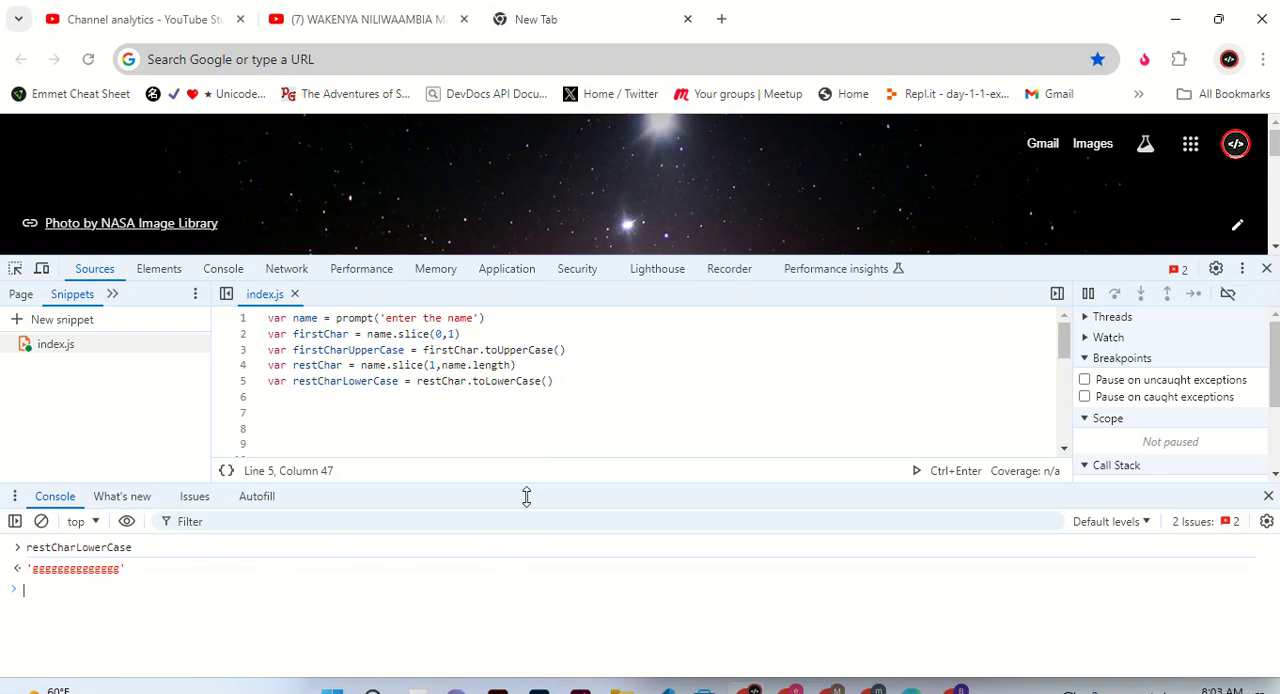
{"action": "mouse_move", "coordinate": [504, 632]}
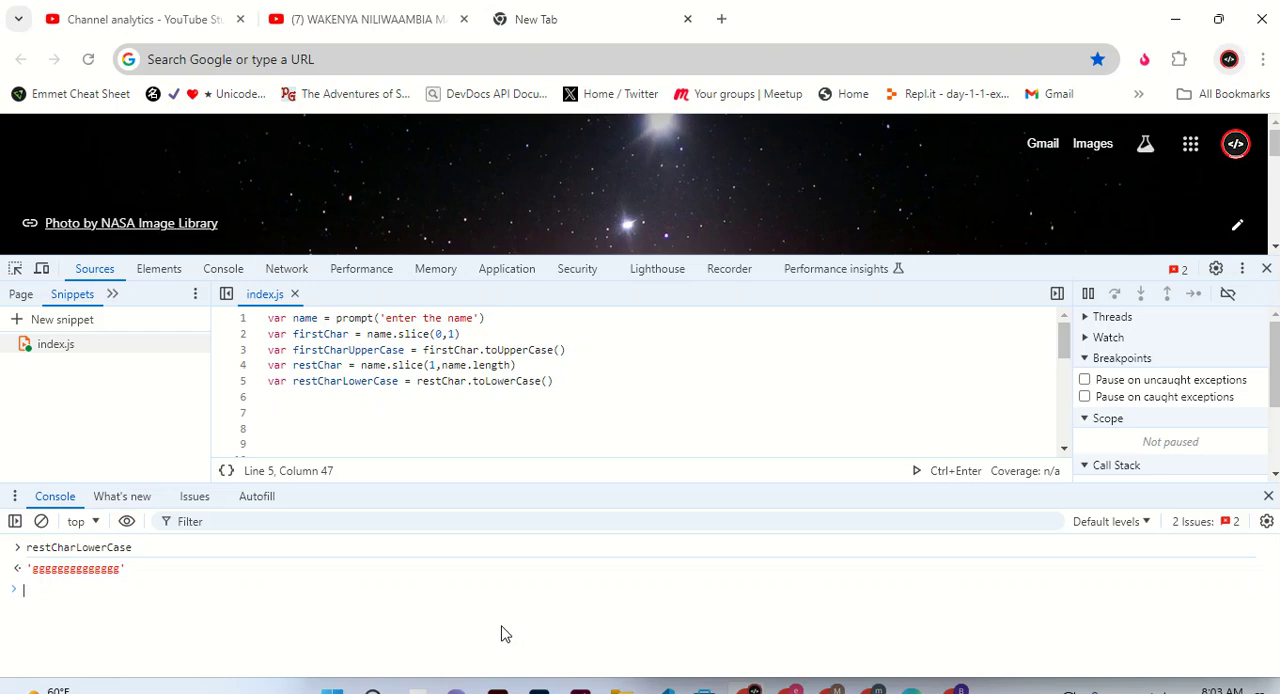